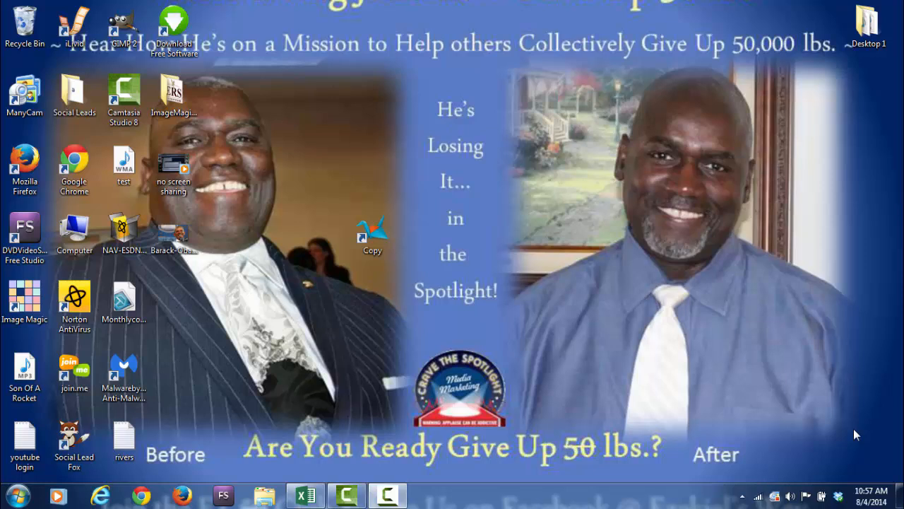
pyautogui.moveTo(428, 491)
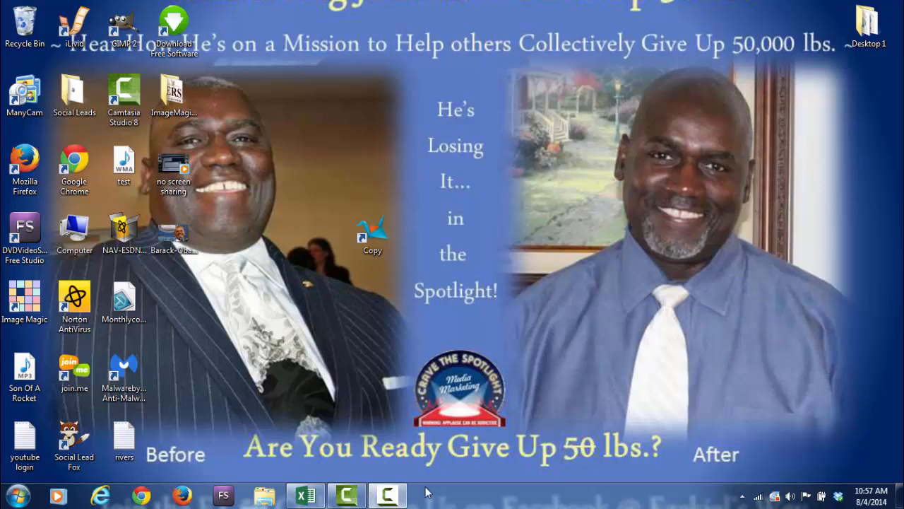
# Step: Launch Firefox from the taskbar so the Google home page shows
pyautogui.click(384, 492)
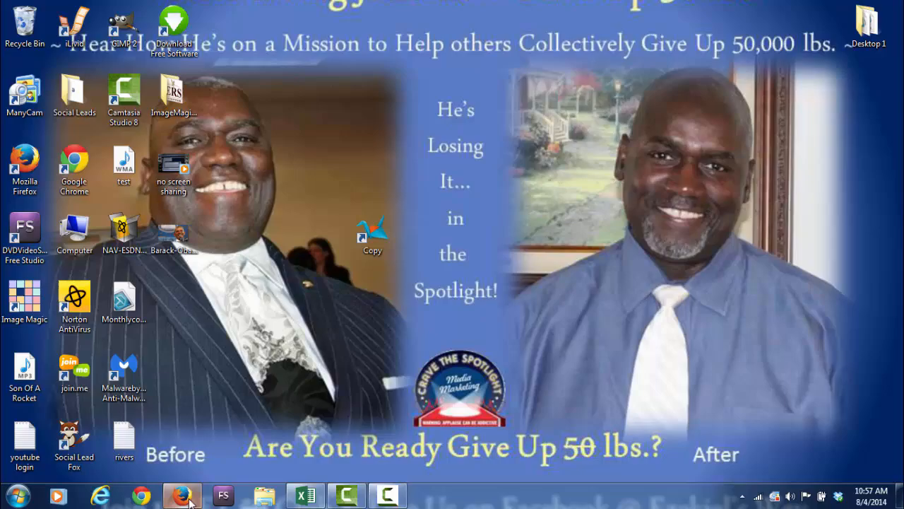
pyautogui.click(184, 496)
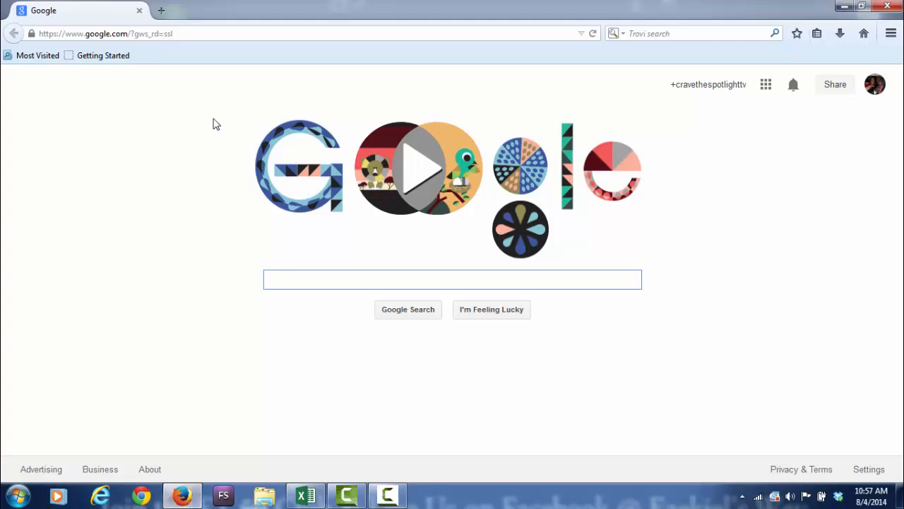
# Step: Sign in via Secure Login and launch the DOMAINS product from the Products list
pyautogui.click(113, 34)
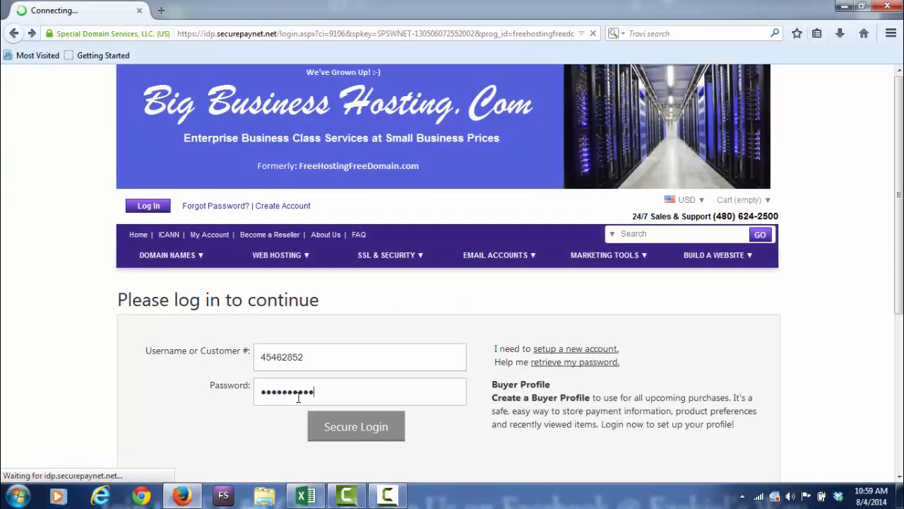
pyautogui.click(356, 427)
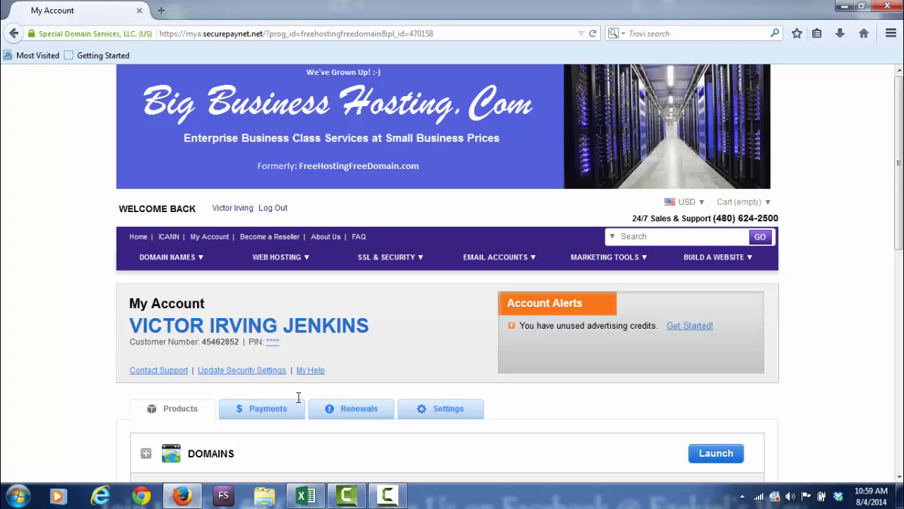
pyautogui.moveTo(6, 325)
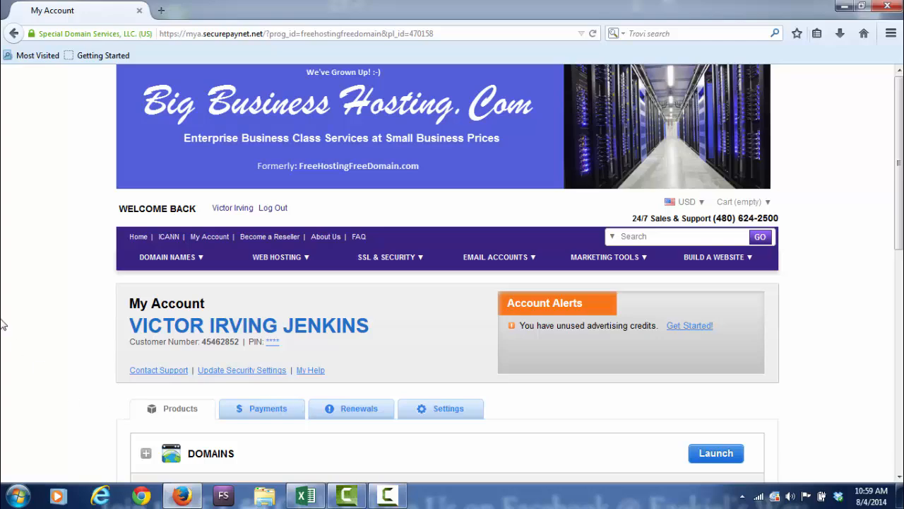
pyautogui.scroll(-3)
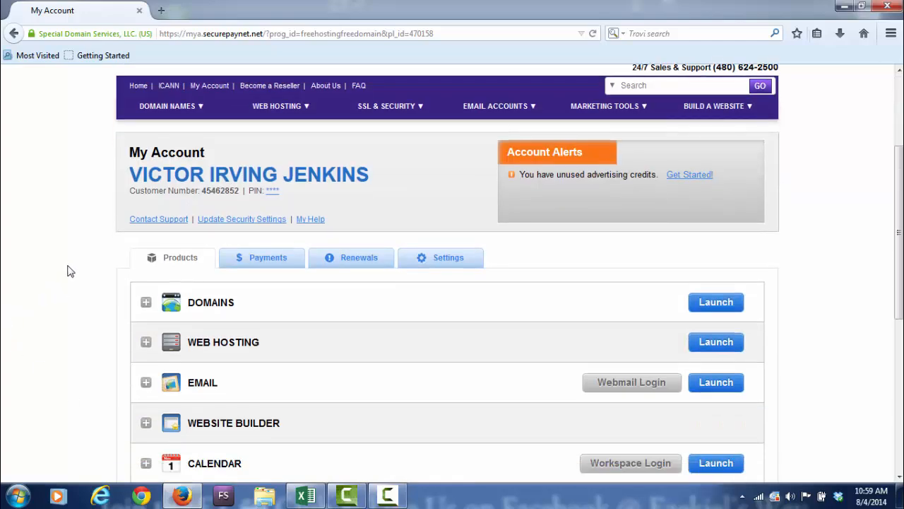
pyautogui.click(167, 106)
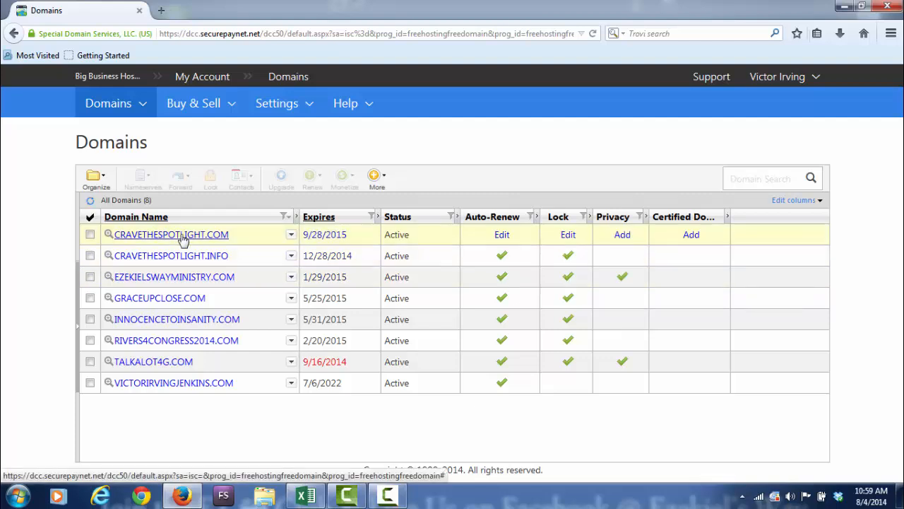
# Step: Open CRAVETHESPOTLIGHT.COM's details and manage its forwarded subdomains under Forwarding
pyautogui.click(171, 235)
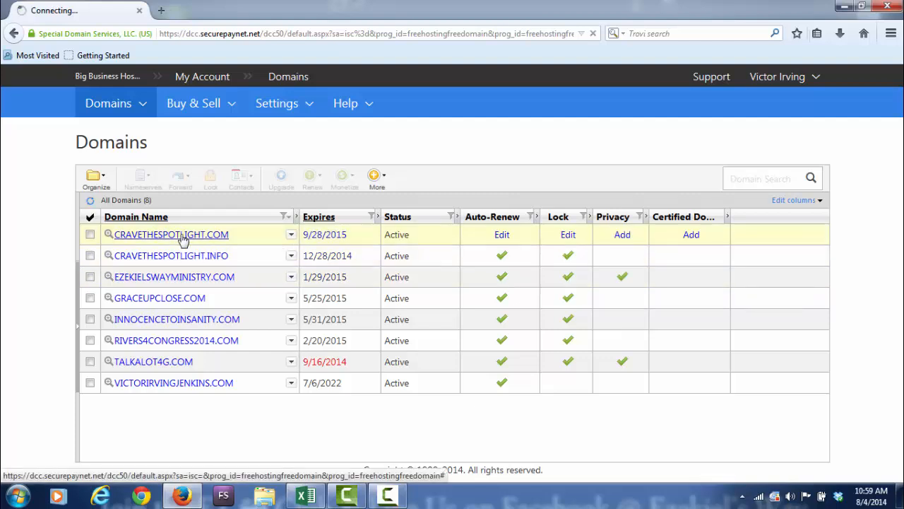
pyautogui.click(172, 234)
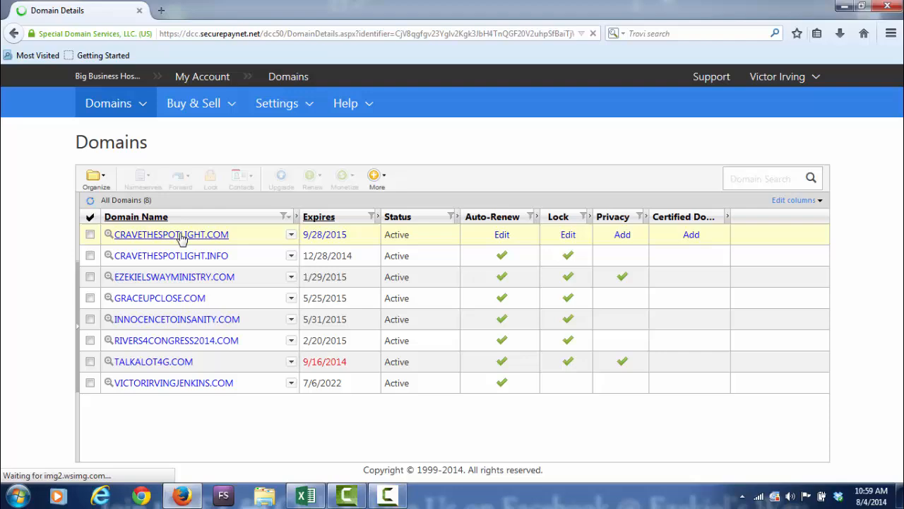
pyautogui.click(169, 235)
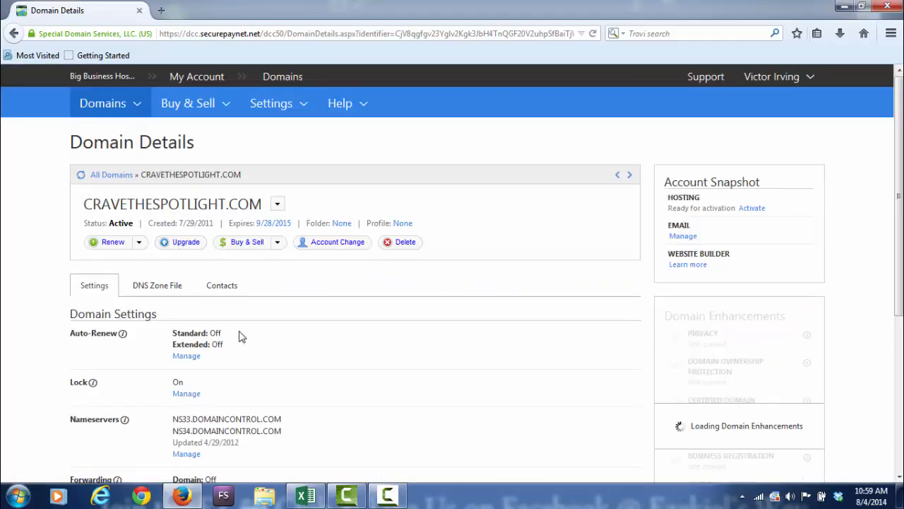
pyautogui.scroll(-3)
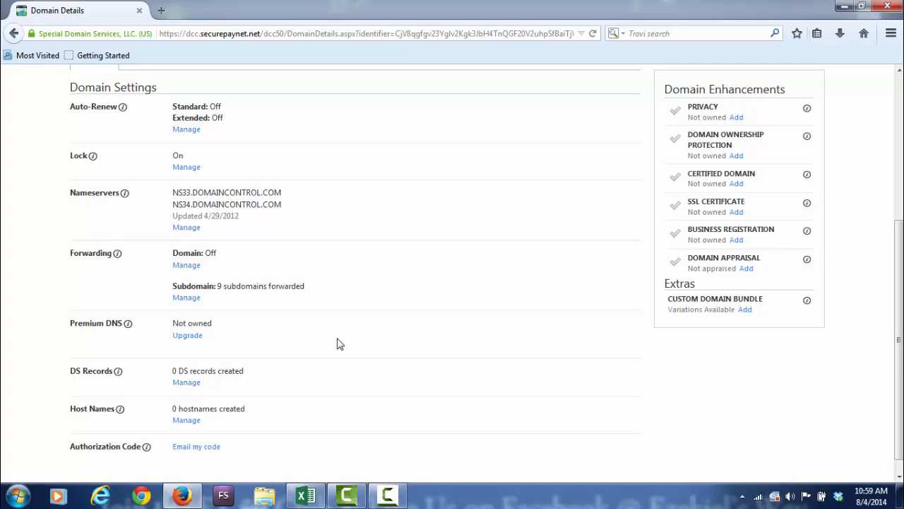
pyautogui.moveTo(187, 296)
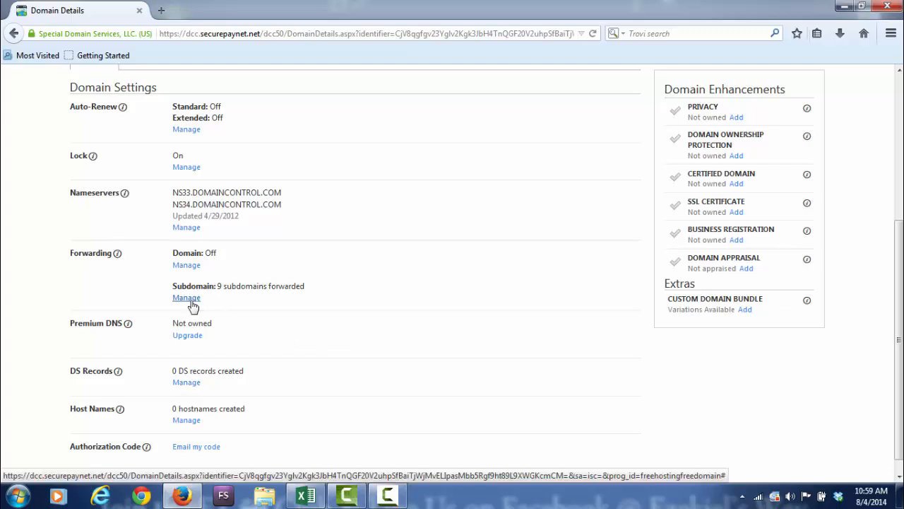
pyautogui.click(186, 297)
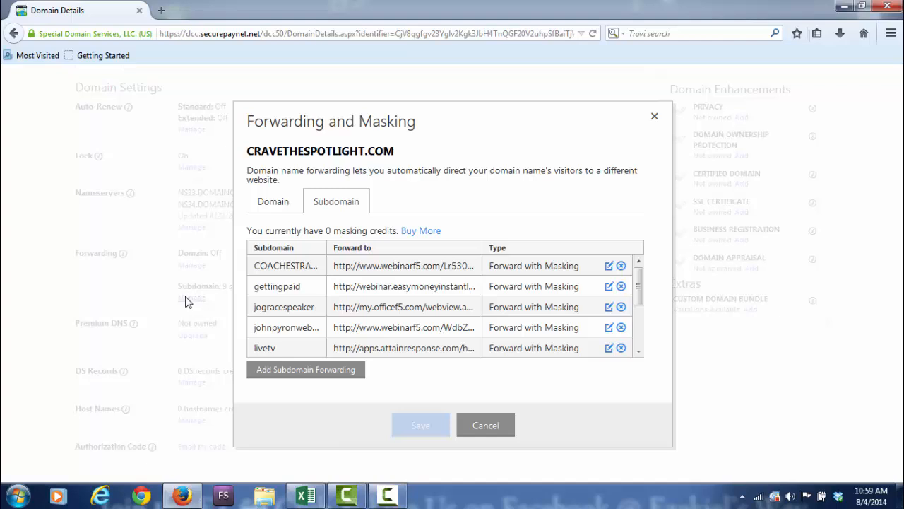
pyautogui.click(285, 266)
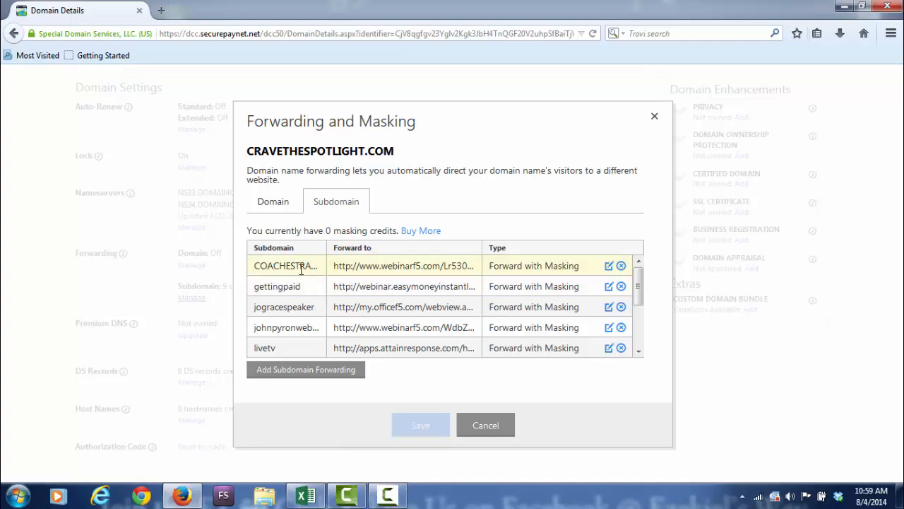
pyautogui.moveTo(610, 280)
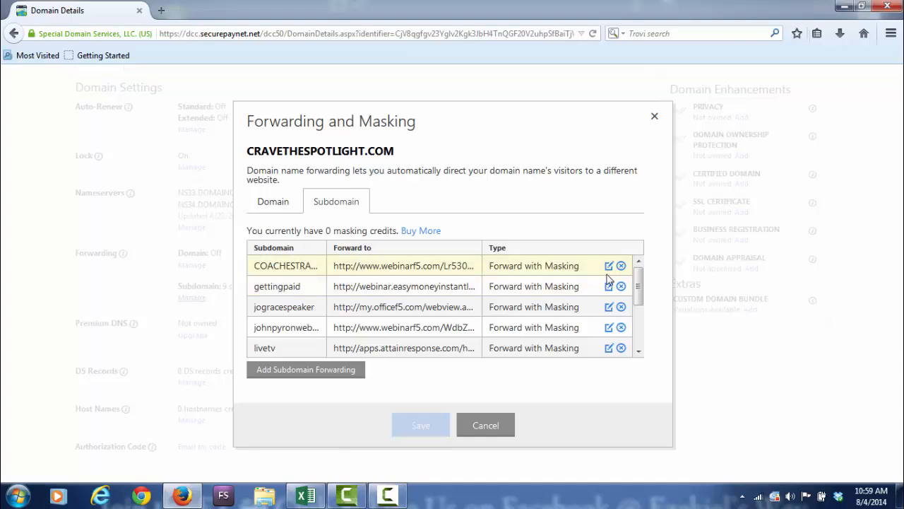
pyautogui.click(607, 265)
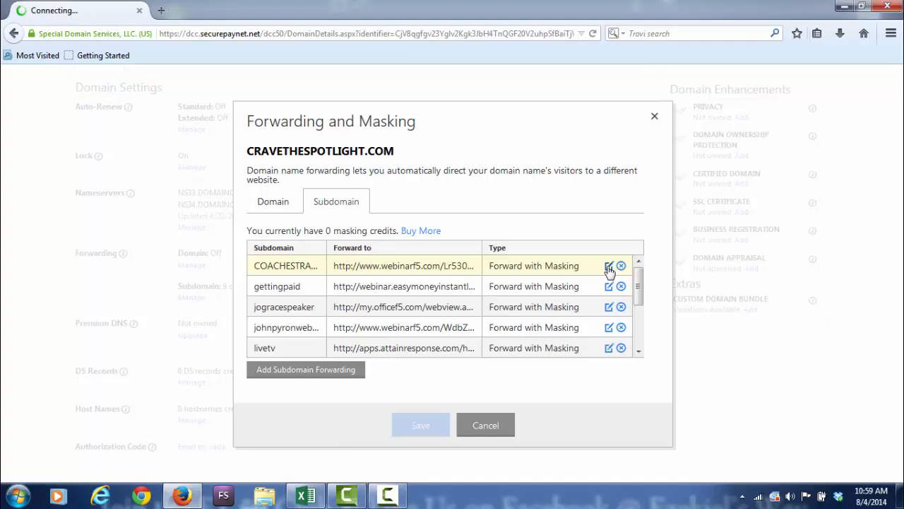
pyautogui.click(608, 266)
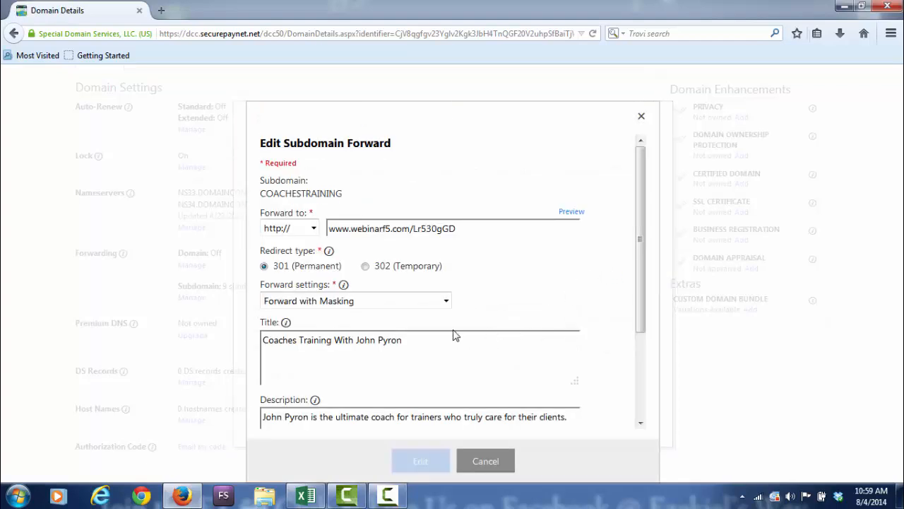
pyautogui.moveTo(345, 233)
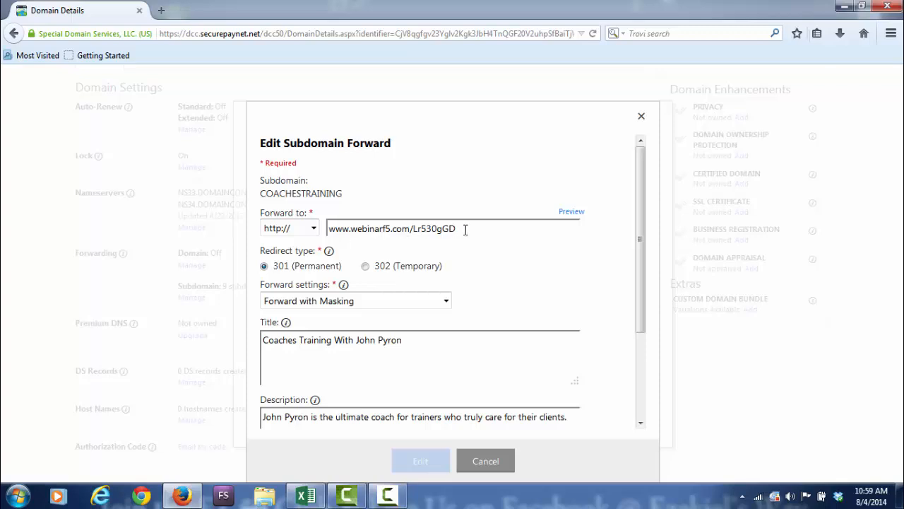
pyautogui.moveTo(381, 229)
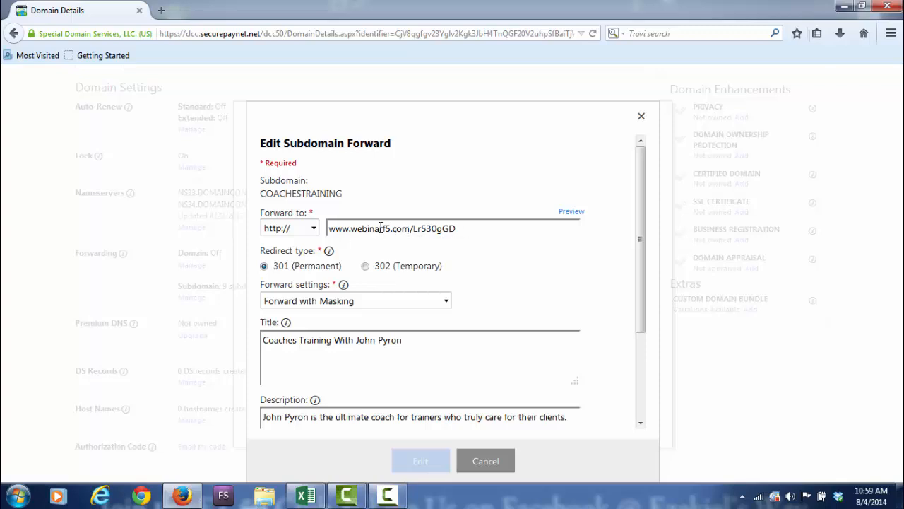
pyautogui.moveTo(404, 235)
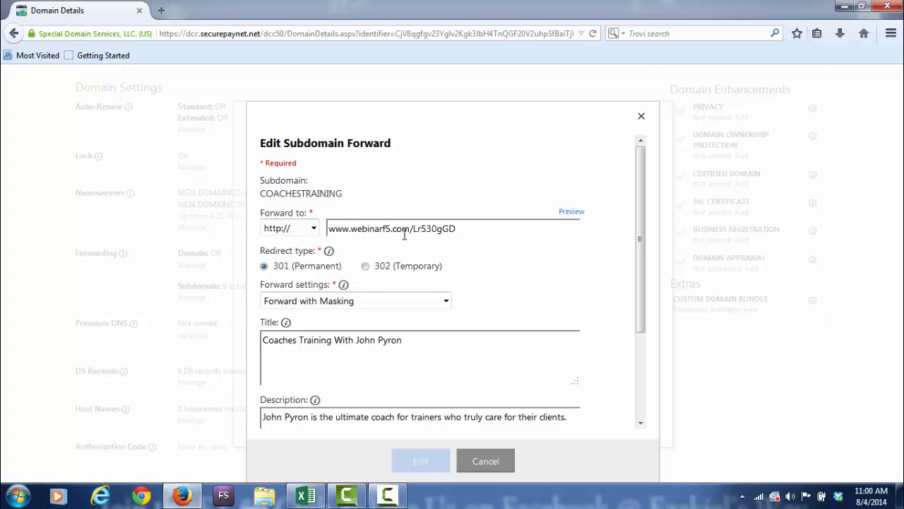
pyautogui.moveTo(391, 229)
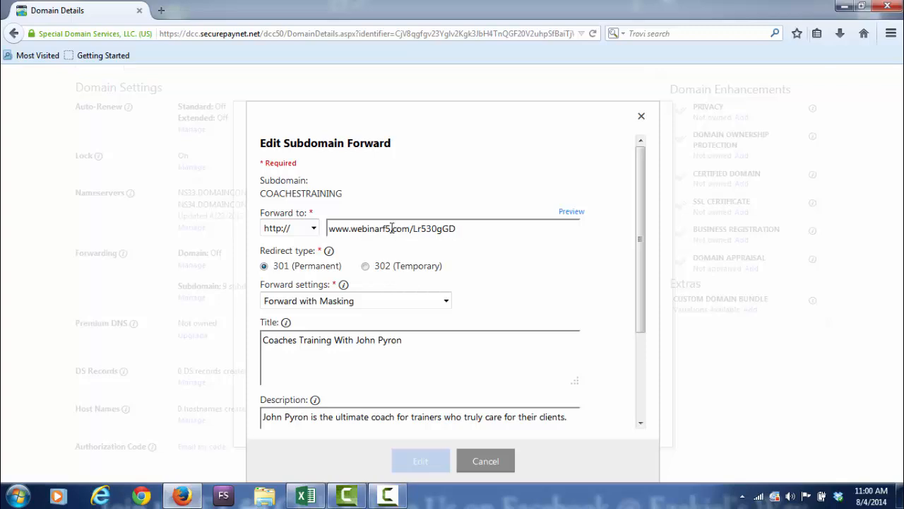
pyautogui.moveTo(407, 247)
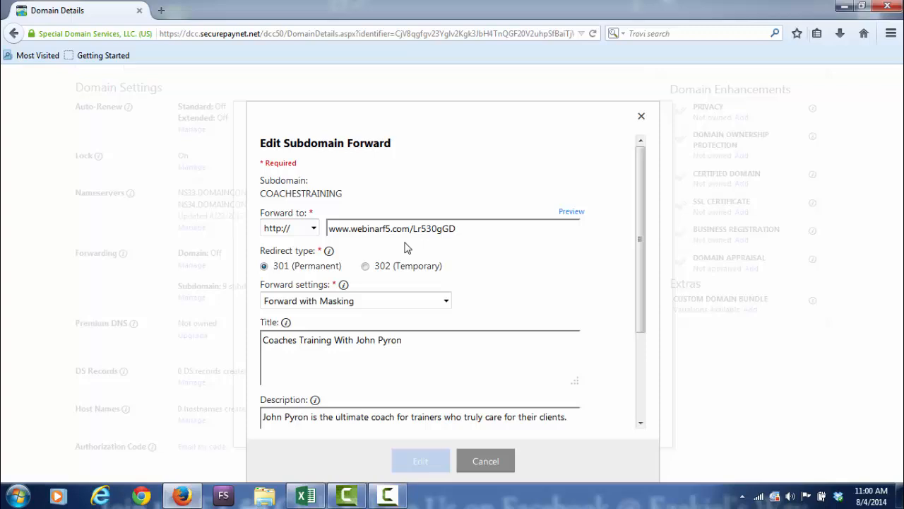
pyautogui.moveTo(497, 175)
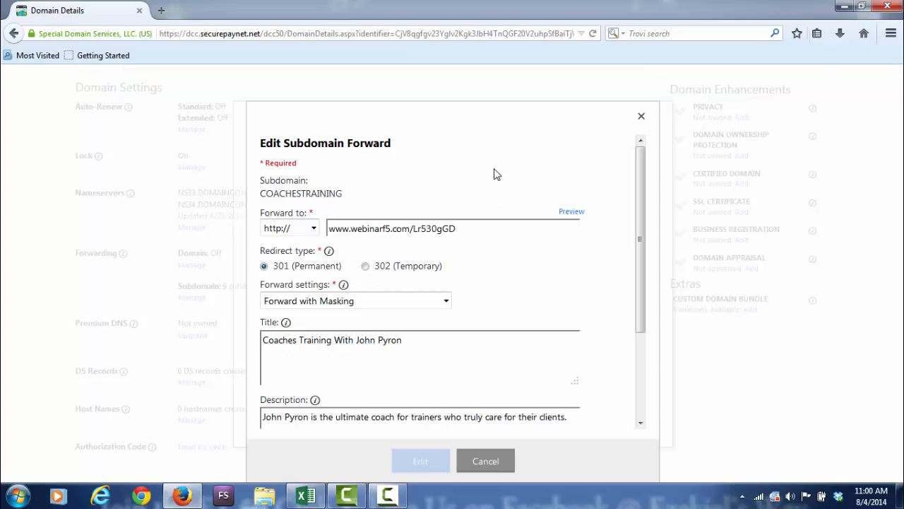
pyautogui.moveTo(486, 461)
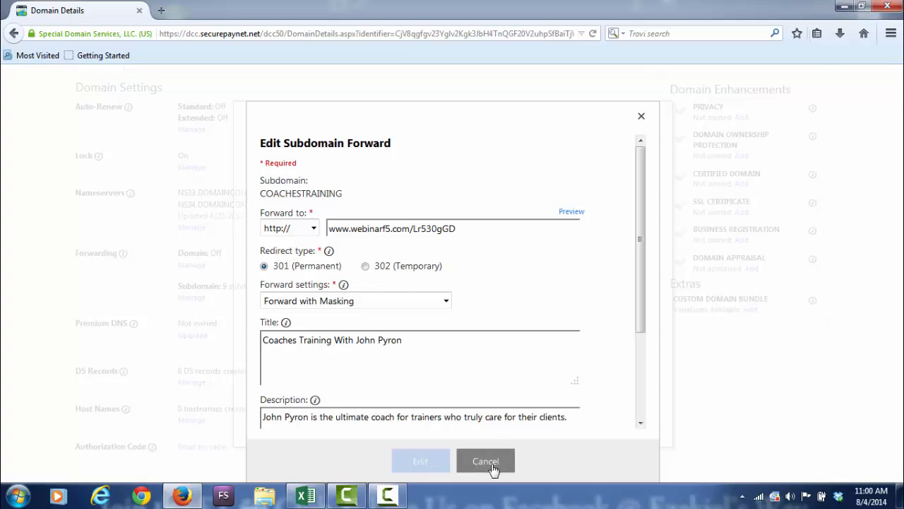
pyautogui.click(486, 461)
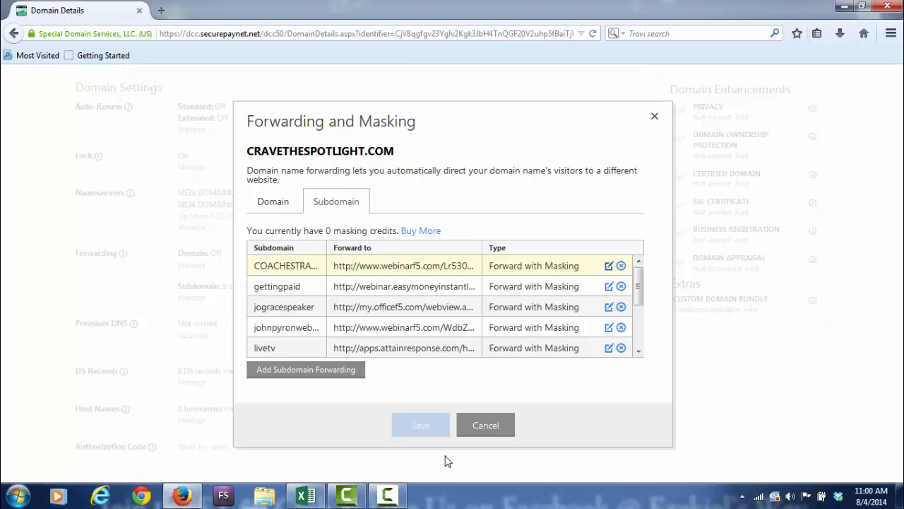
pyautogui.moveTo(435, 456)
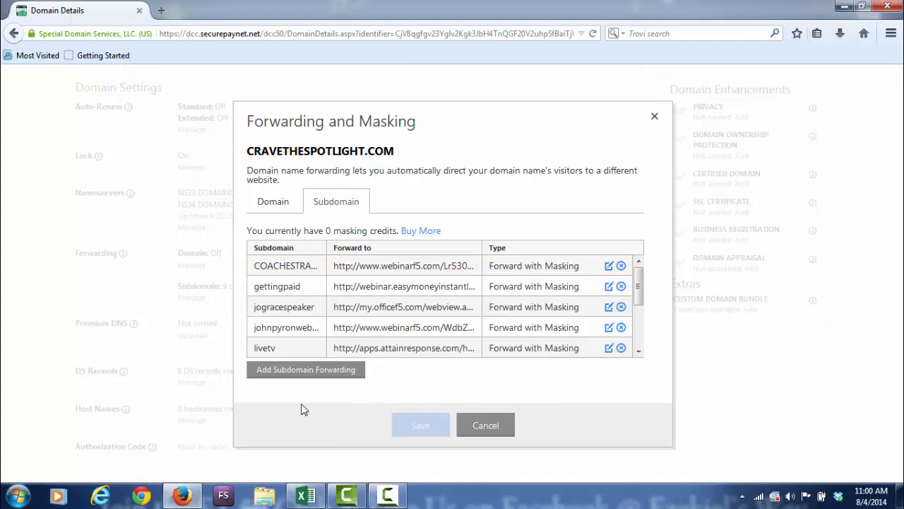
pyautogui.moveTo(282, 376)
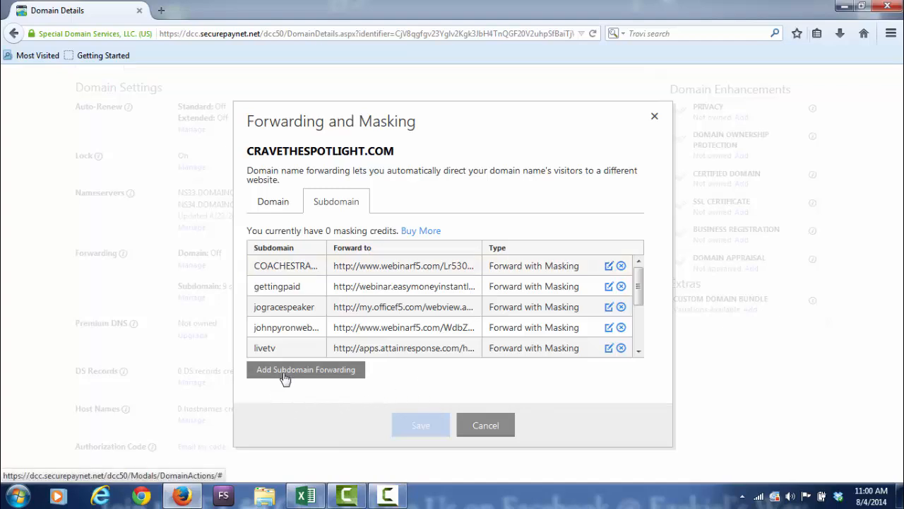
pyautogui.click(305, 370)
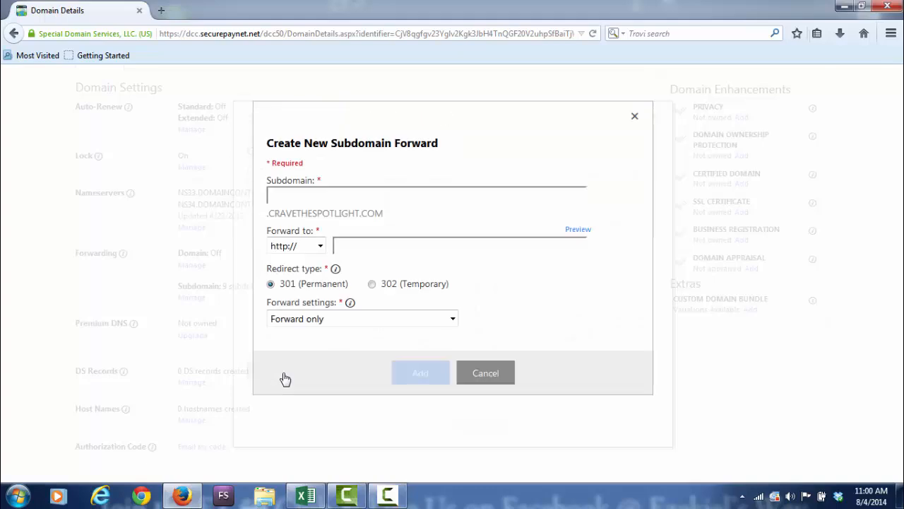
pyautogui.moveTo(280, 375)
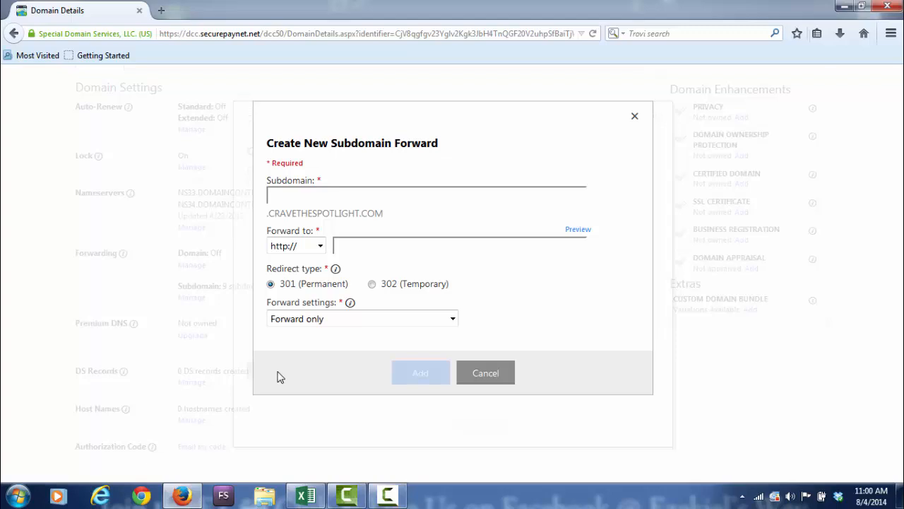
pyautogui.moveTo(330, 212)
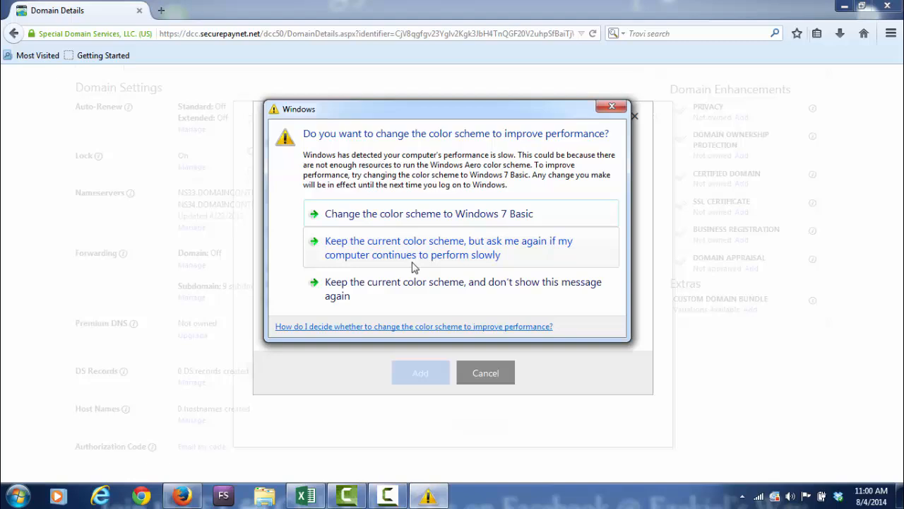
pyautogui.click(610, 104)
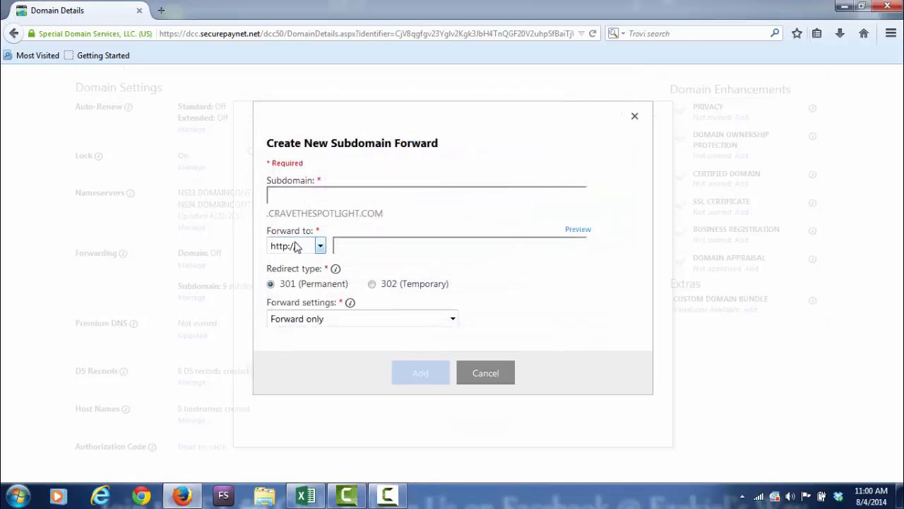
pyautogui.write('J')
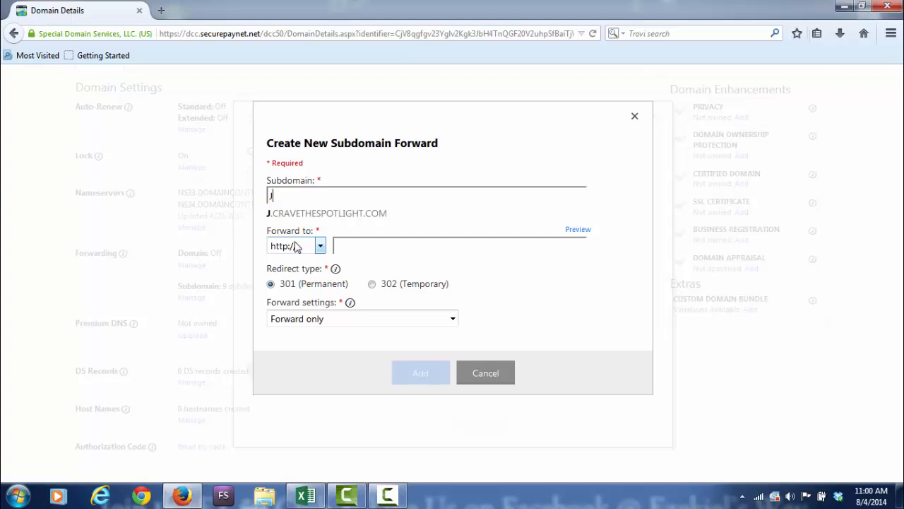
pyautogui.write('amesbro')
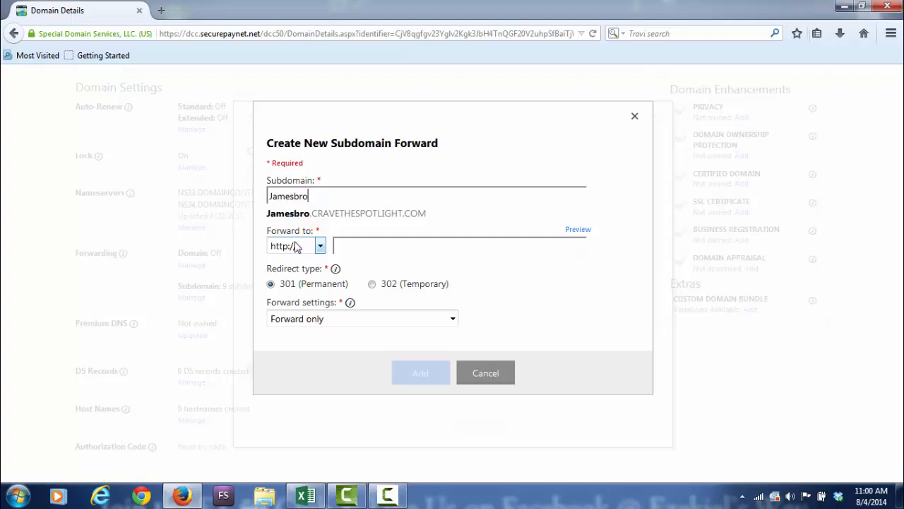
pyautogui.write('wn')
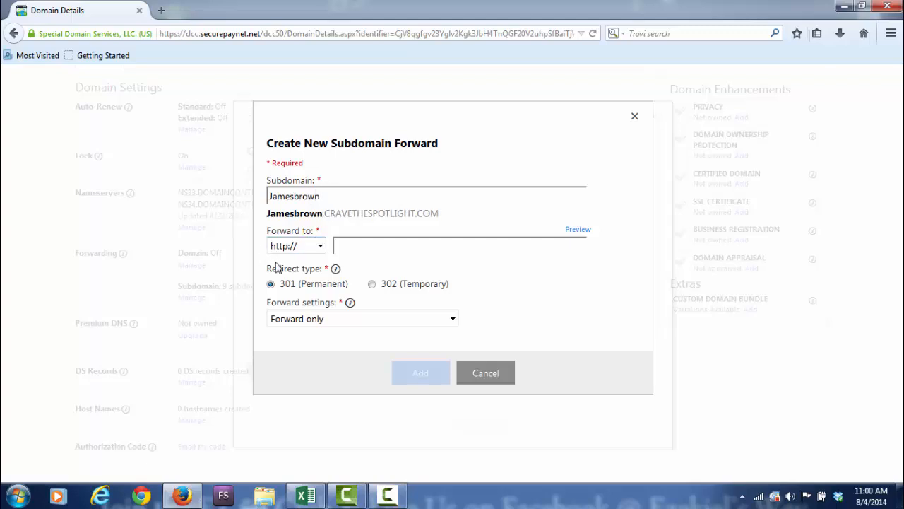
pyautogui.click(353, 246)
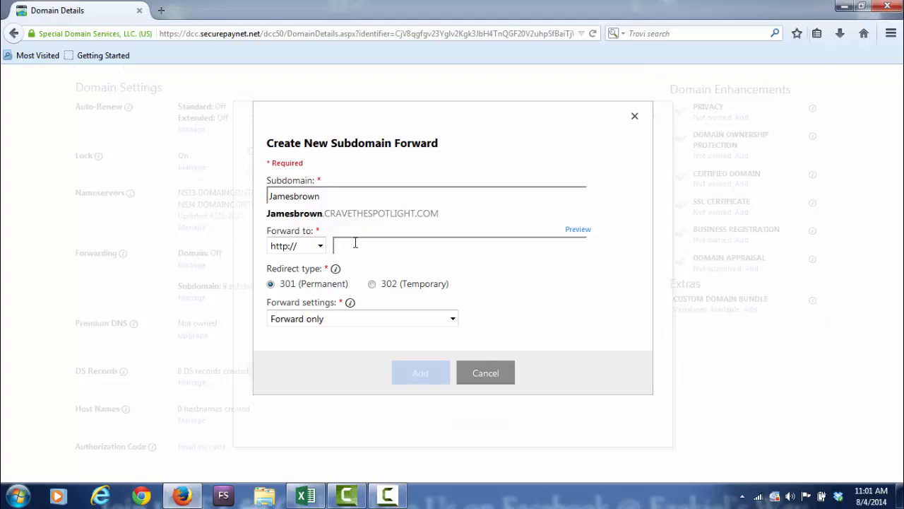
pyautogui.moveTo(447, 395)
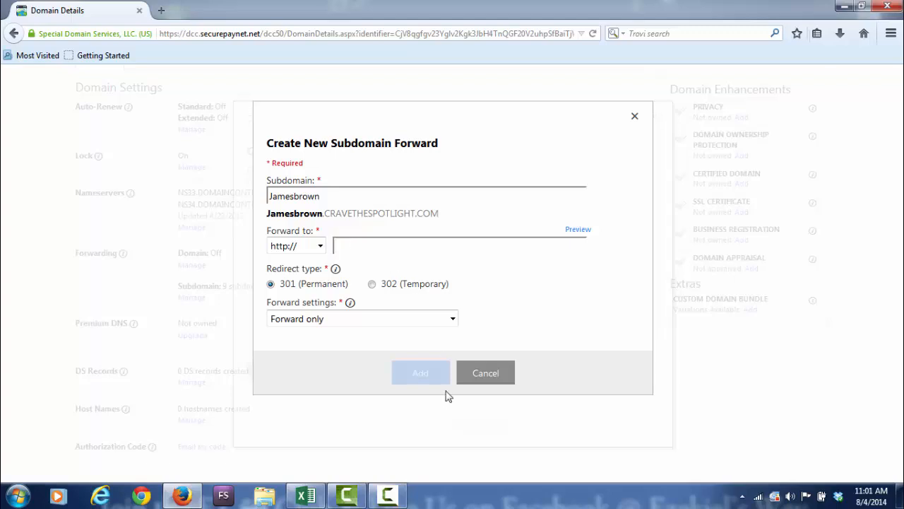
pyautogui.moveTo(426, 402)
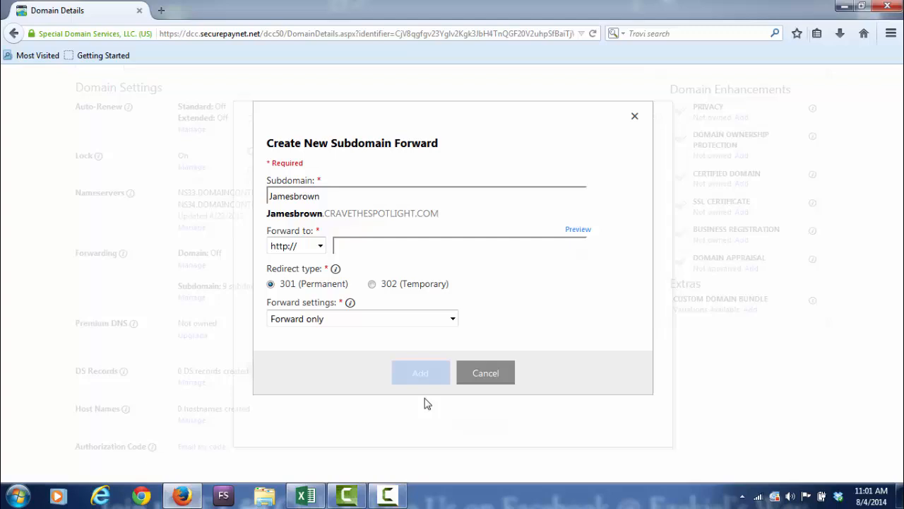
pyautogui.click(486, 373)
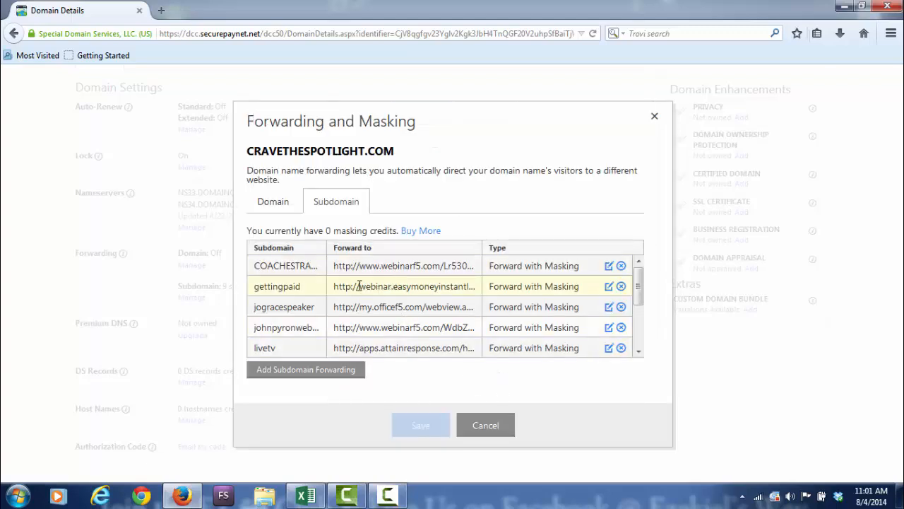
pyautogui.moveTo(365, 265)
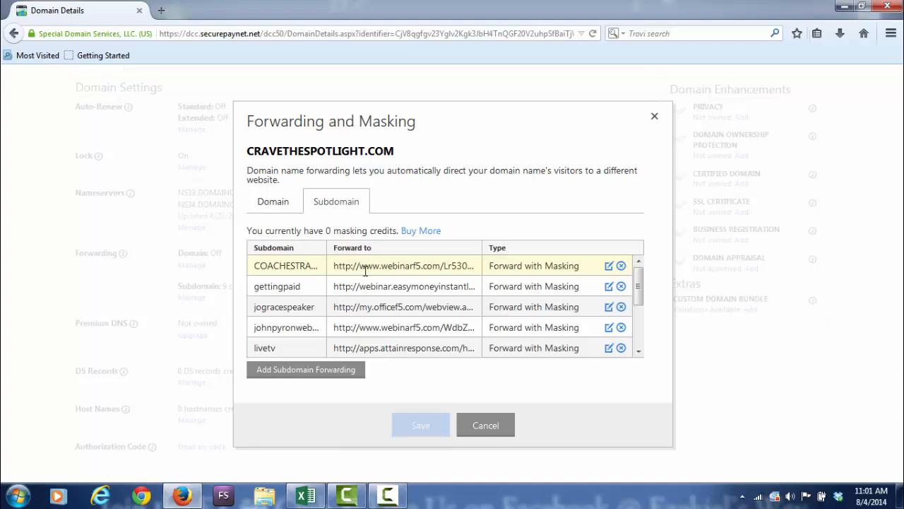
pyautogui.moveTo(291, 274)
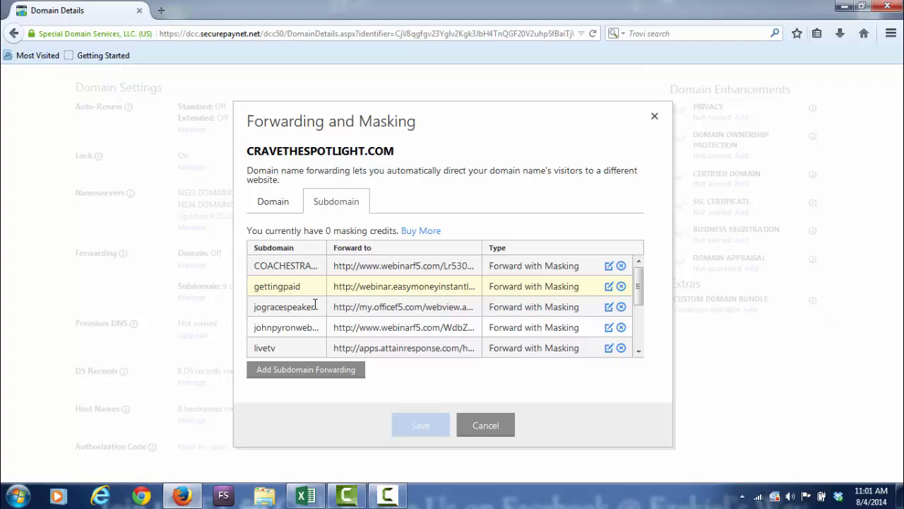
pyautogui.moveTo(268, 323)
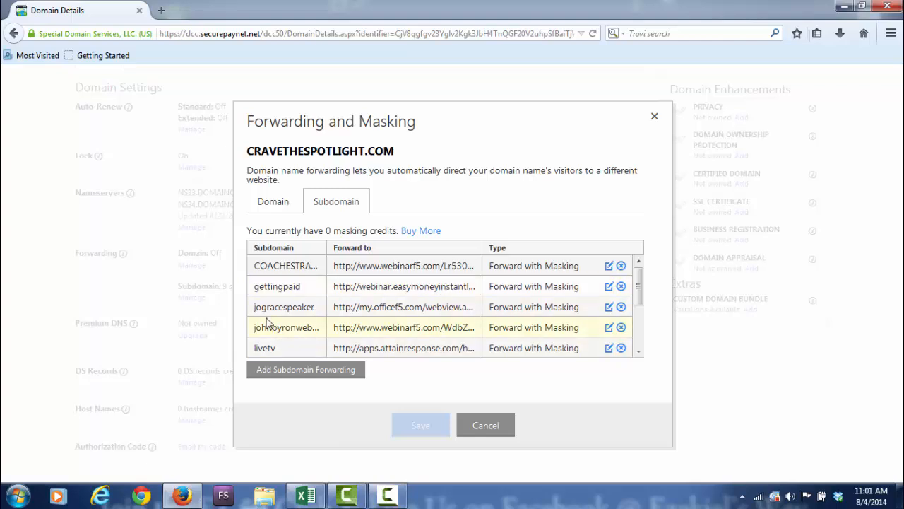
pyautogui.moveTo(291, 316)
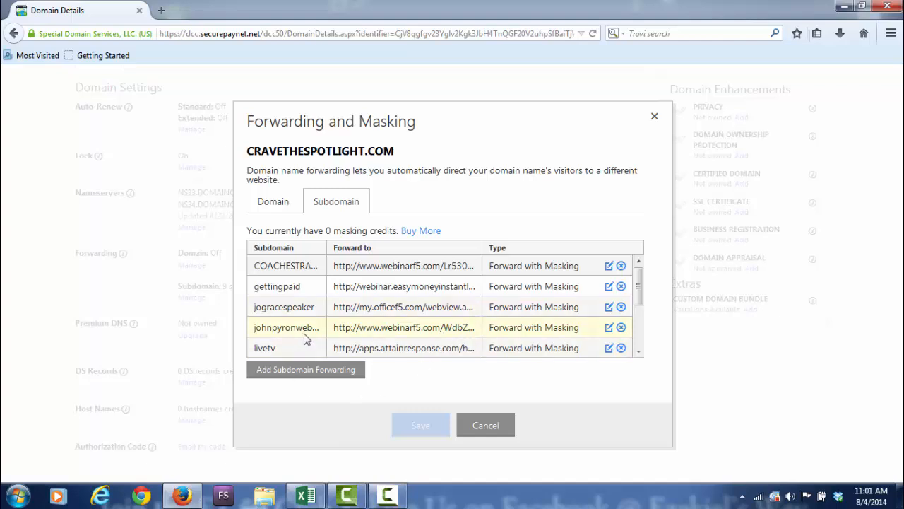
pyautogui.moveTo(312, 347)
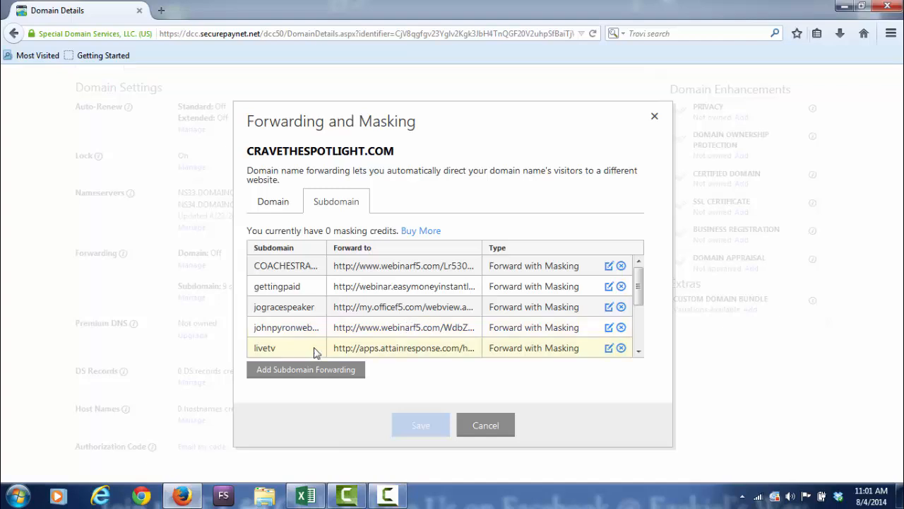
pyautogui.moveTo(278, 350)
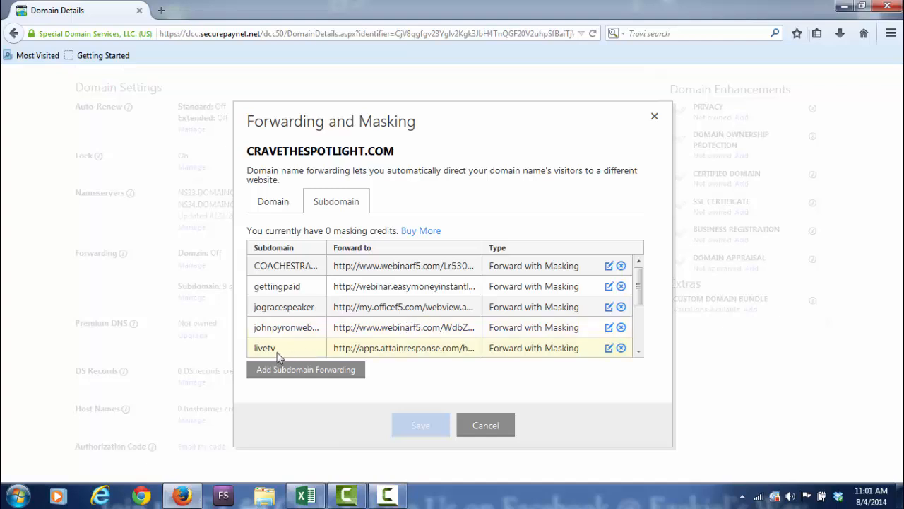
pyautogui.moveTo(278, 328)
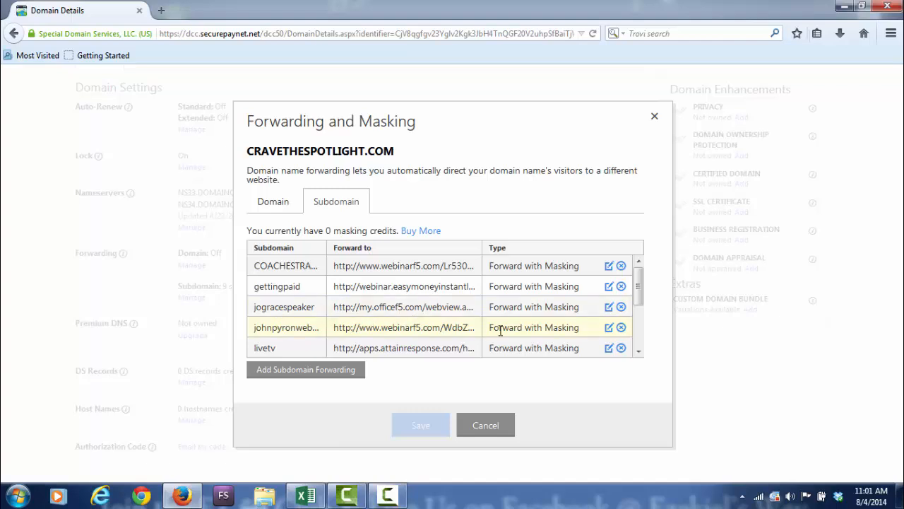
pyautogui.moveTo(621, 328)
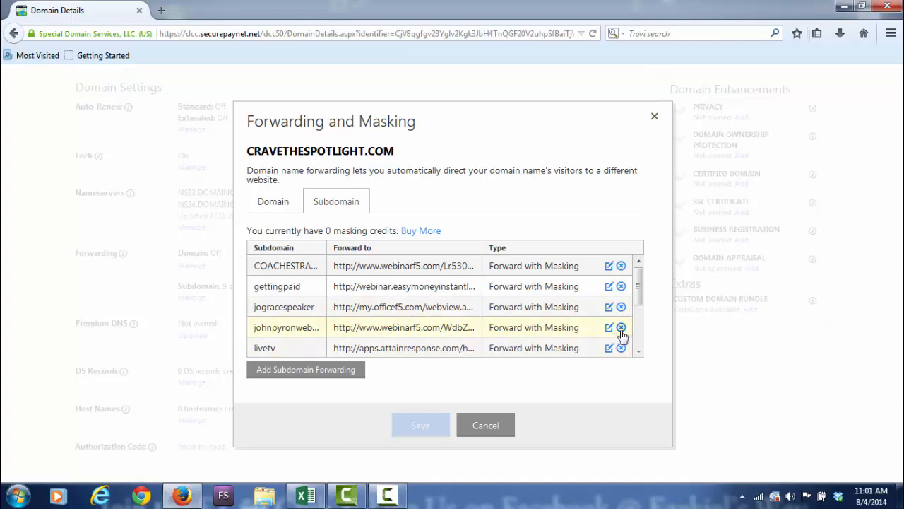
# Step: Mark the johnpyronweb and playlists forwards for deletion and save the changes
pyautogui.click(621, 328)
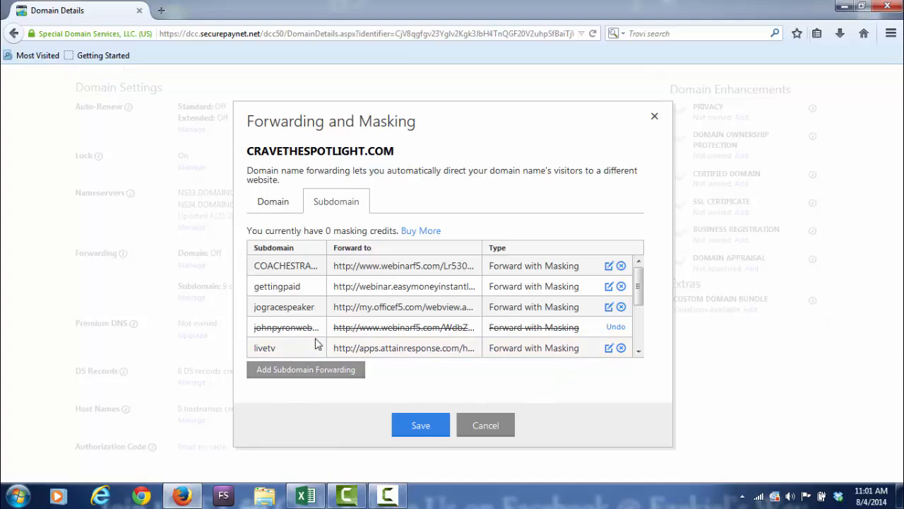
pyautogui.scroll(-3)
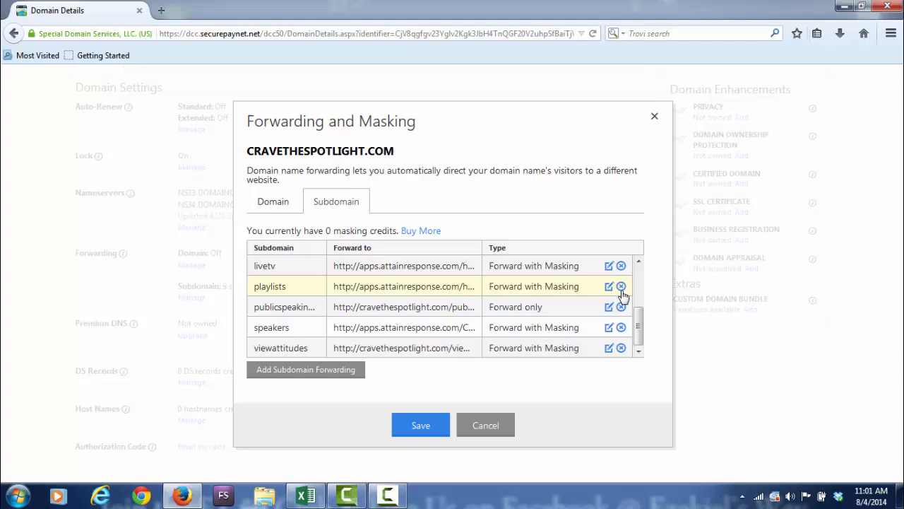
pyautogui.click(622, 285)
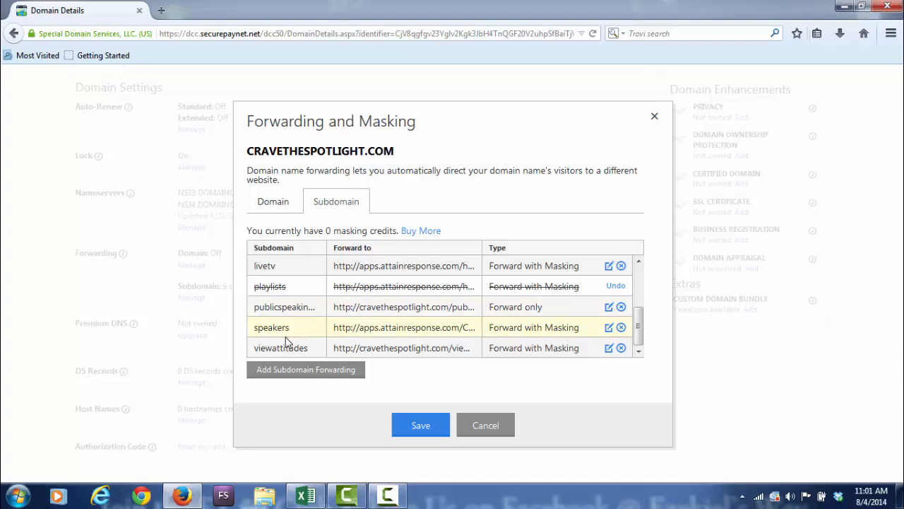
pyautogui.moveTo(293, 339)
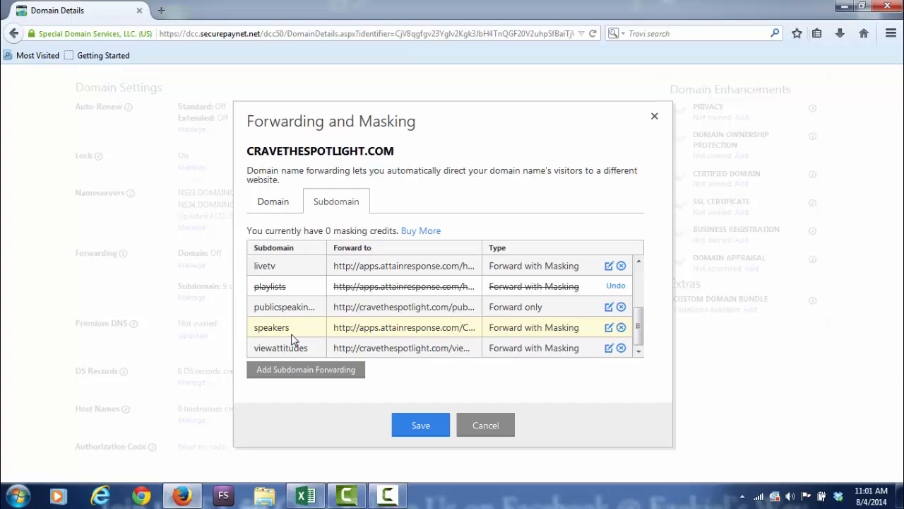
pyautogui.moveTo(318, 332)
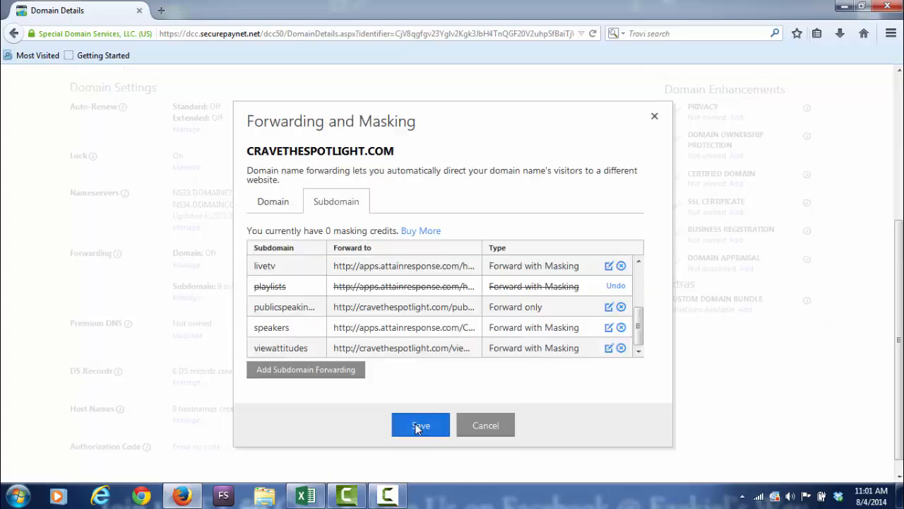
pyautogui.click(420, 423)
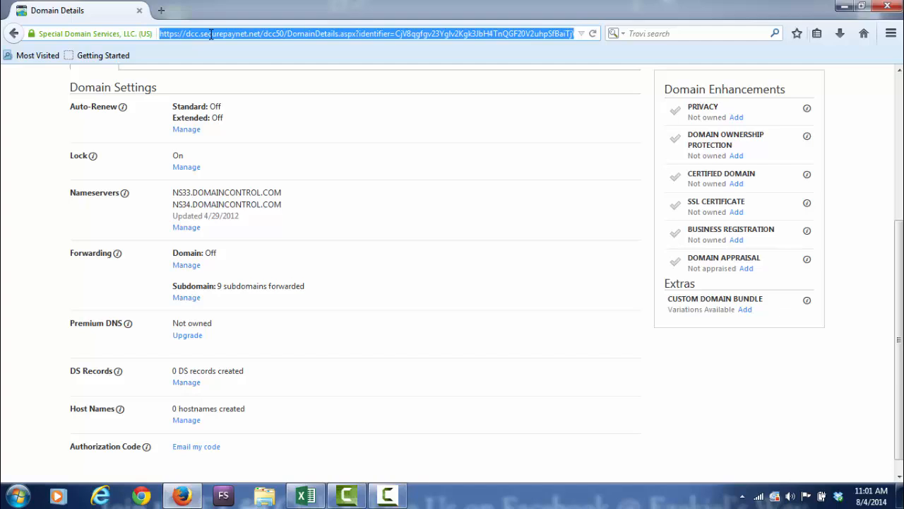
pyautogui.write('spee')
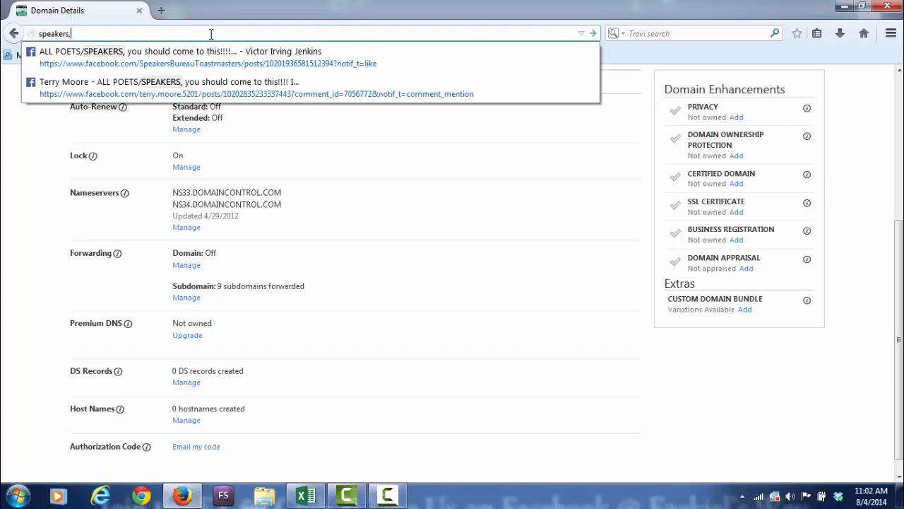
pyautogui.write('cravethespotlight.com')
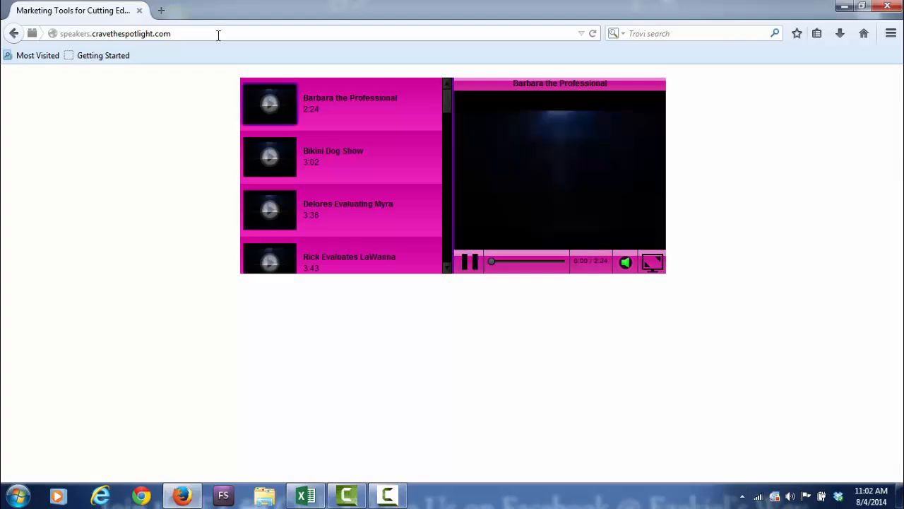
pyautogui.moveTo(39, 44)
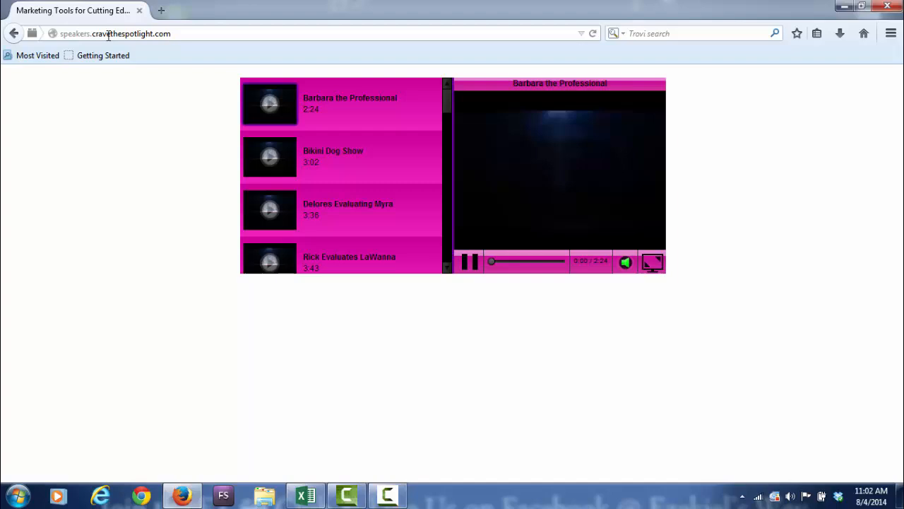
pyautogui.moveTo(394, 142)
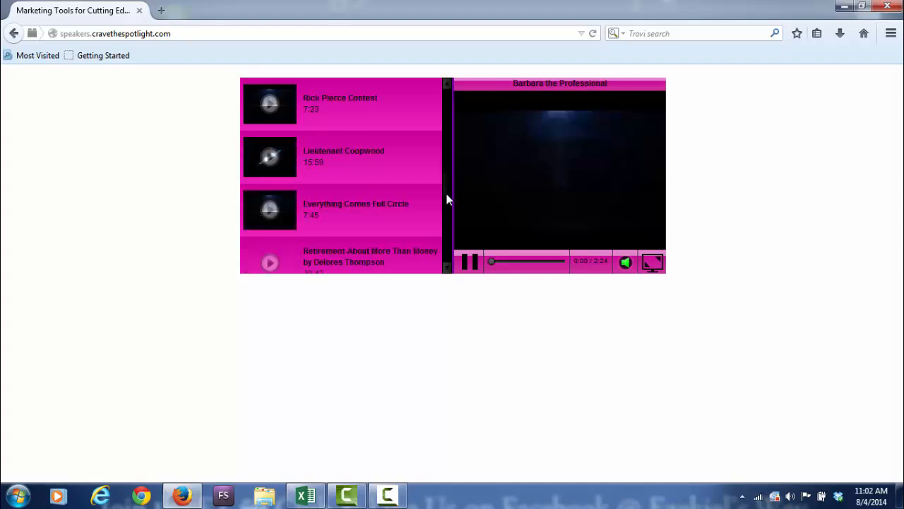
pyautogui.scroll(-3)
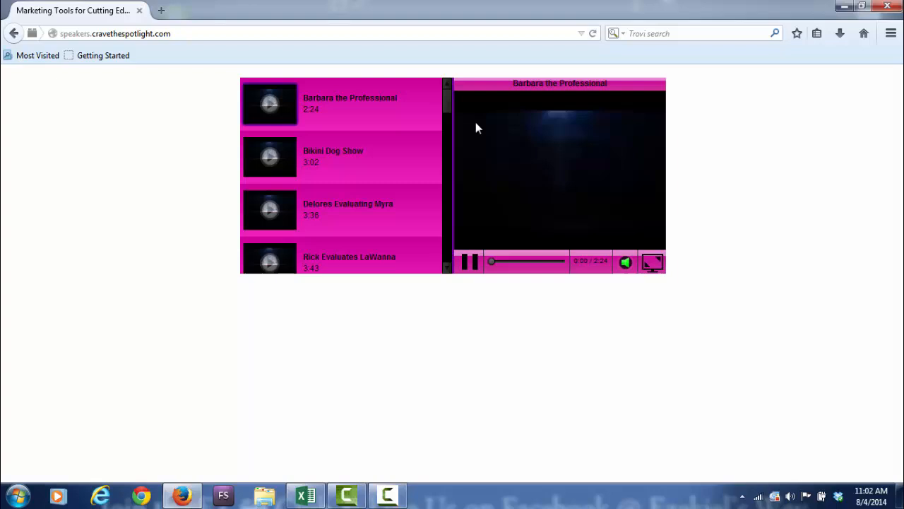
pyautogui.moveTo(104, 178)
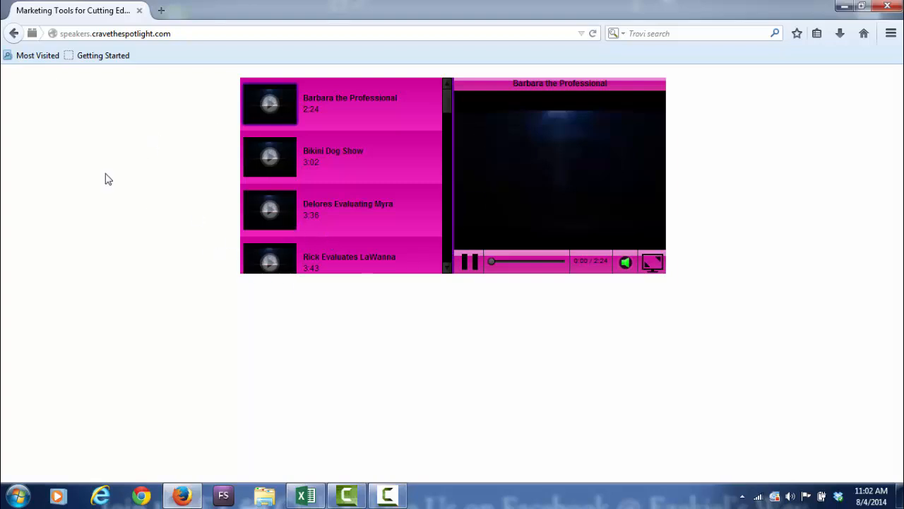
pyautogui.moveTo(11, 36)
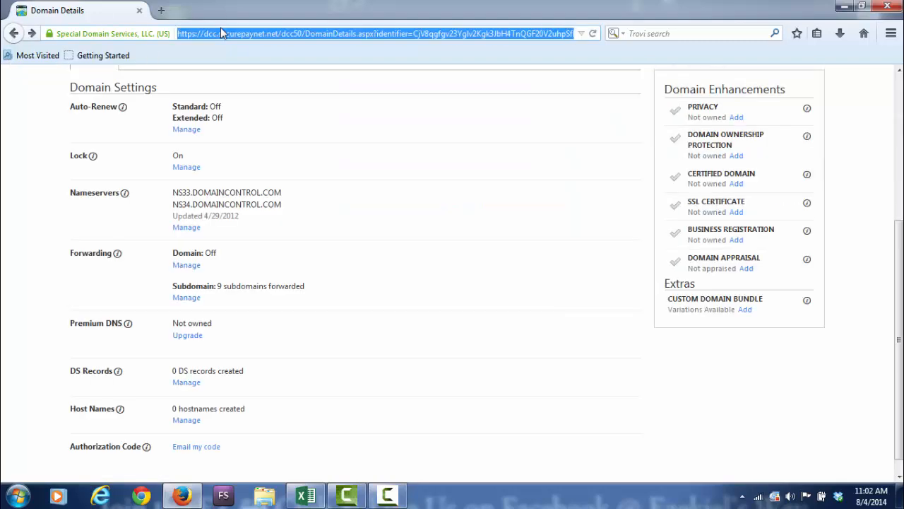
# Step: Go to victorirvingjenkins.com and show the Quanta site's HOME section
pyautogui.write('vict')
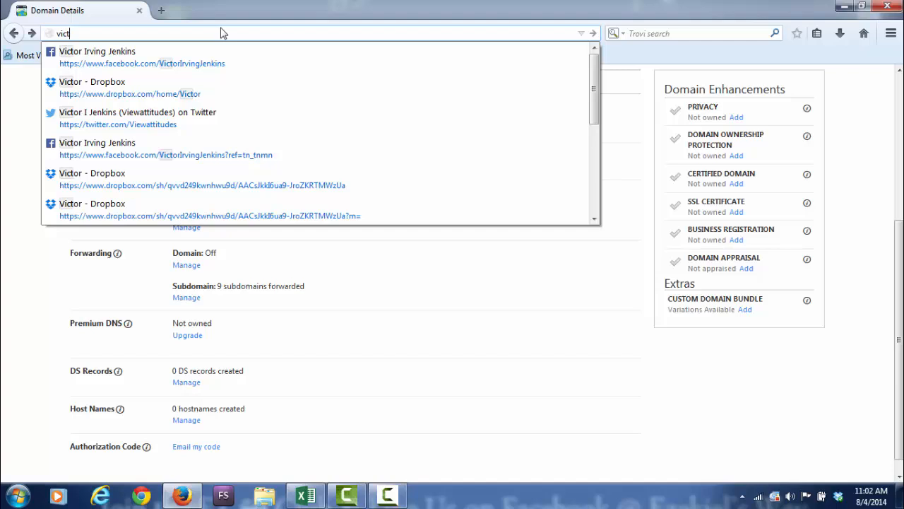
pyautogui.write('orirving')
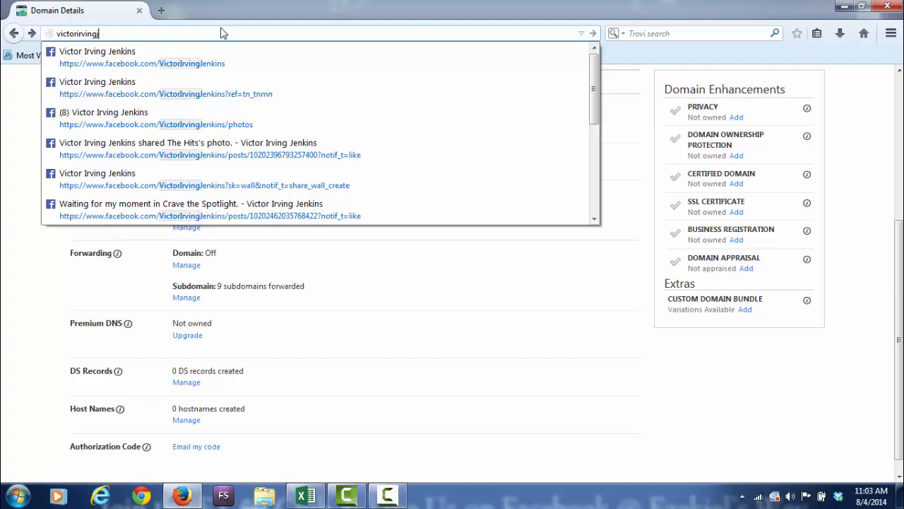
pyautogui.write('jenkins.com')
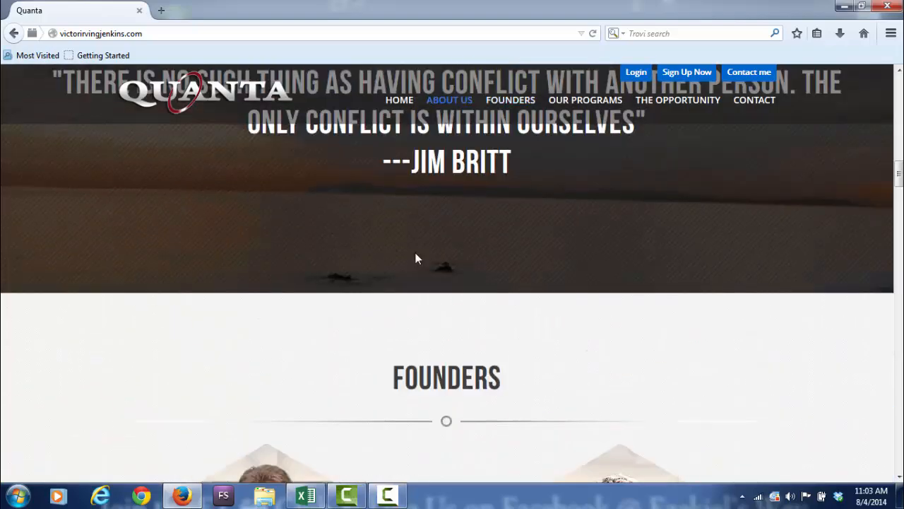
pyautogui.click(398, 99)
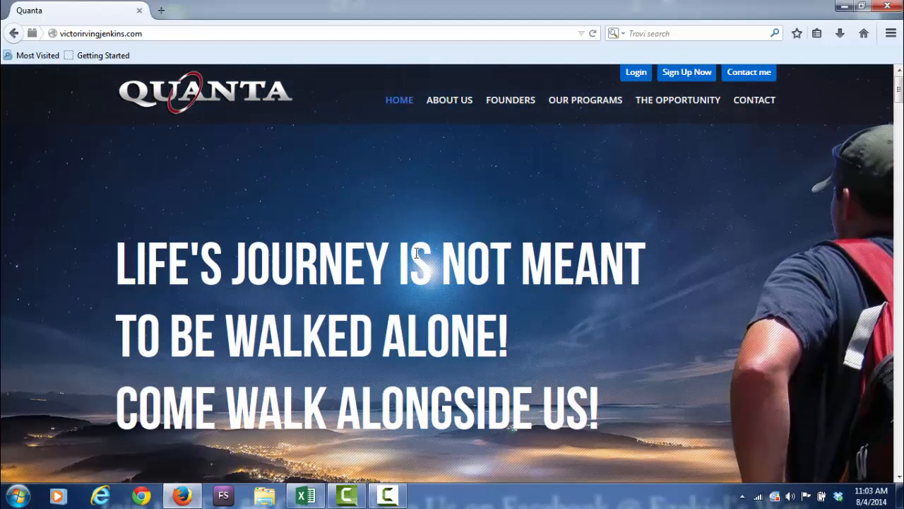
pyautogui.moveTo(149, 33)
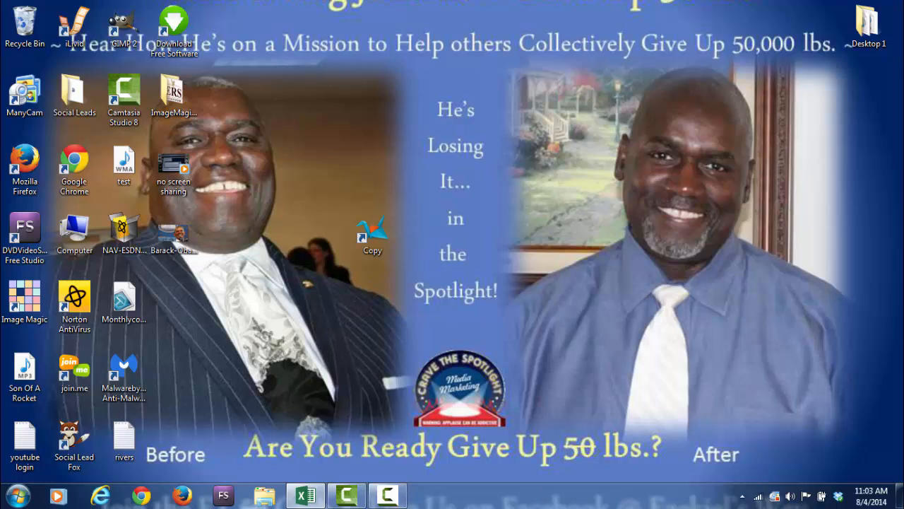
# Step: Show the Camtasia Recorder toolbar from the taskbar tray
pyautogui.click(384, 493)
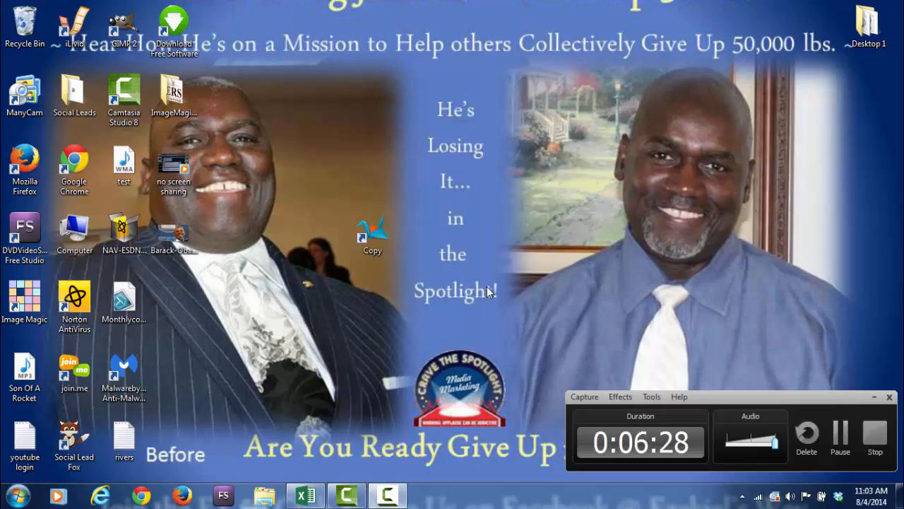
pyautogui.moveTo(482, 287)
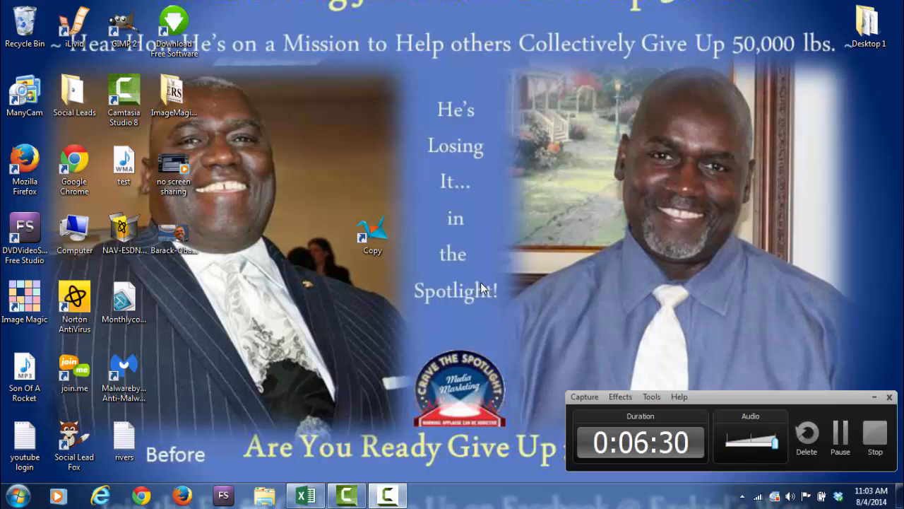